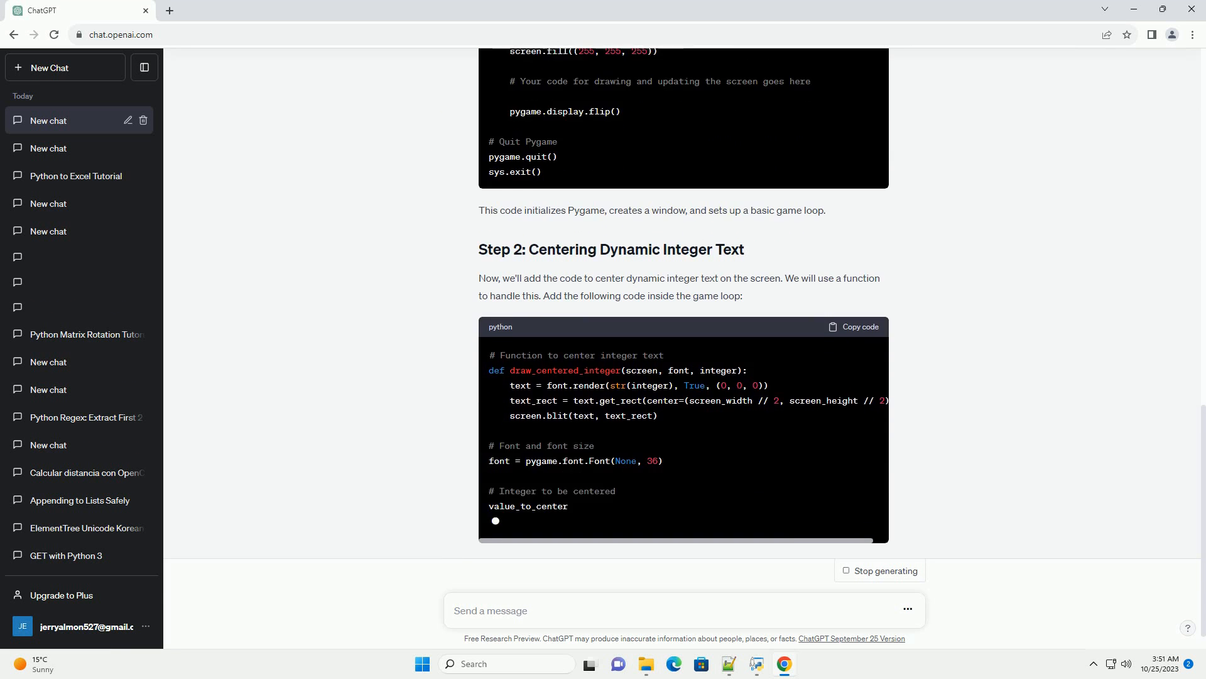
{"action": "scroll", "scroll_direction": "down", "scroll_amount": 3}
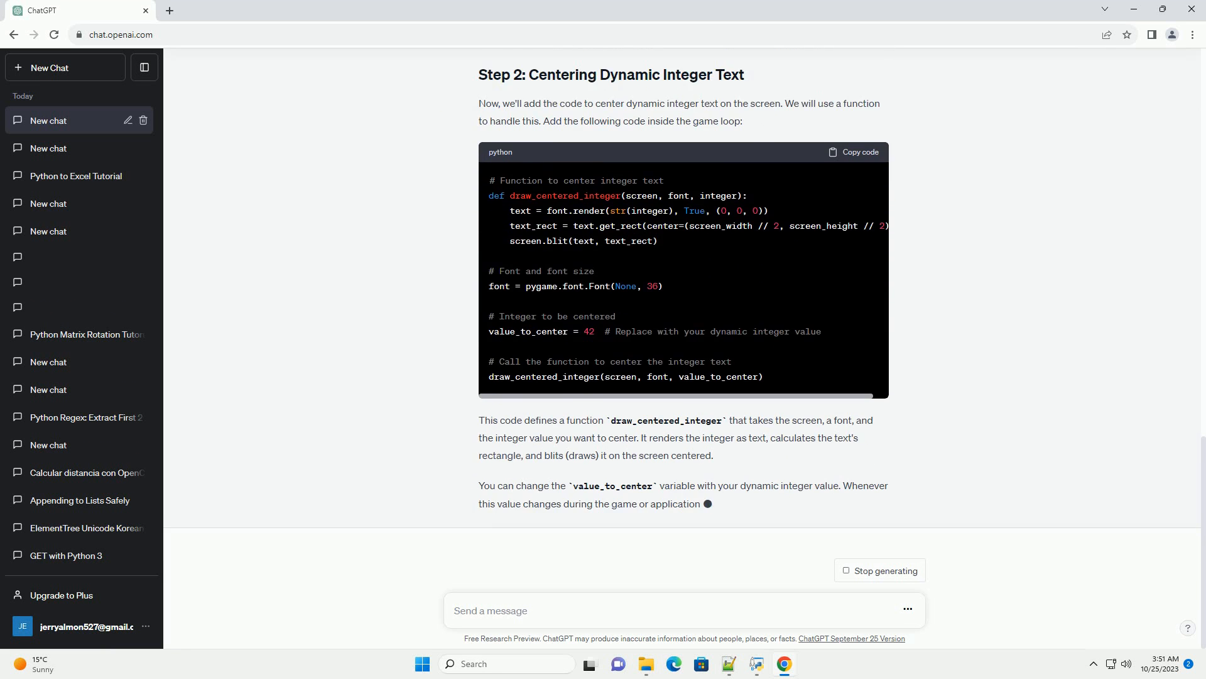
{"action": "scroll", "scroll_direction": "down", "scroll_amount": 3}
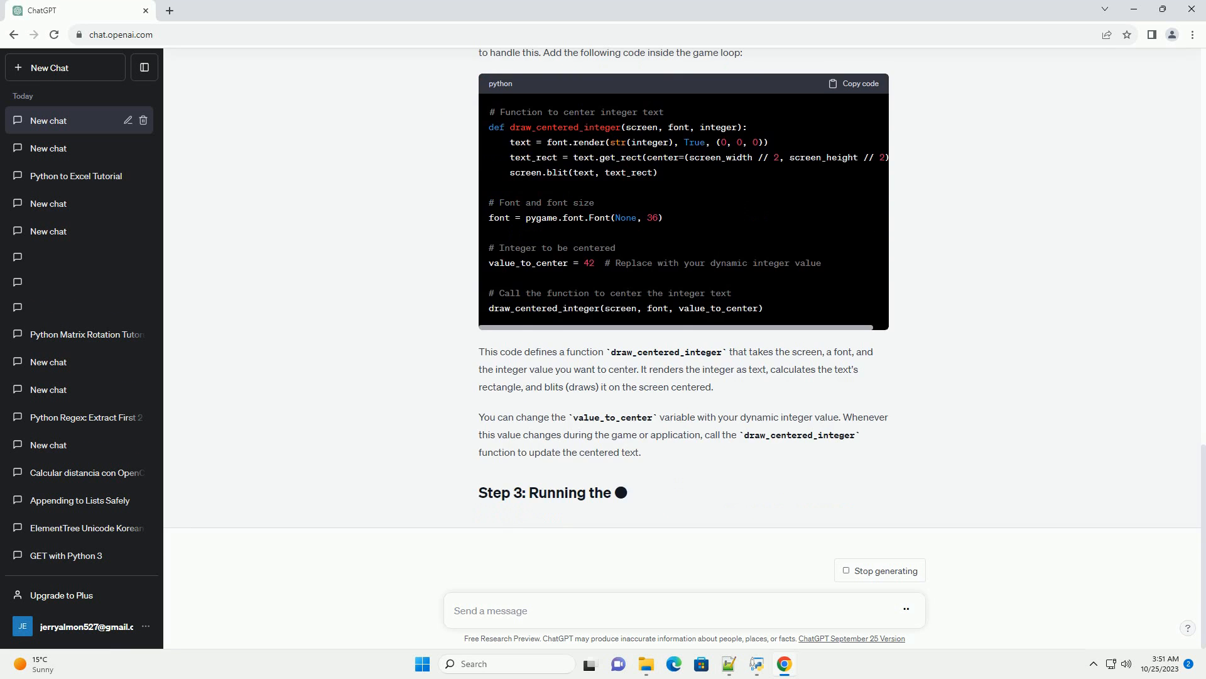
{"action": "scroll", "scroll_direction": "down", "scroll_amount": 3}
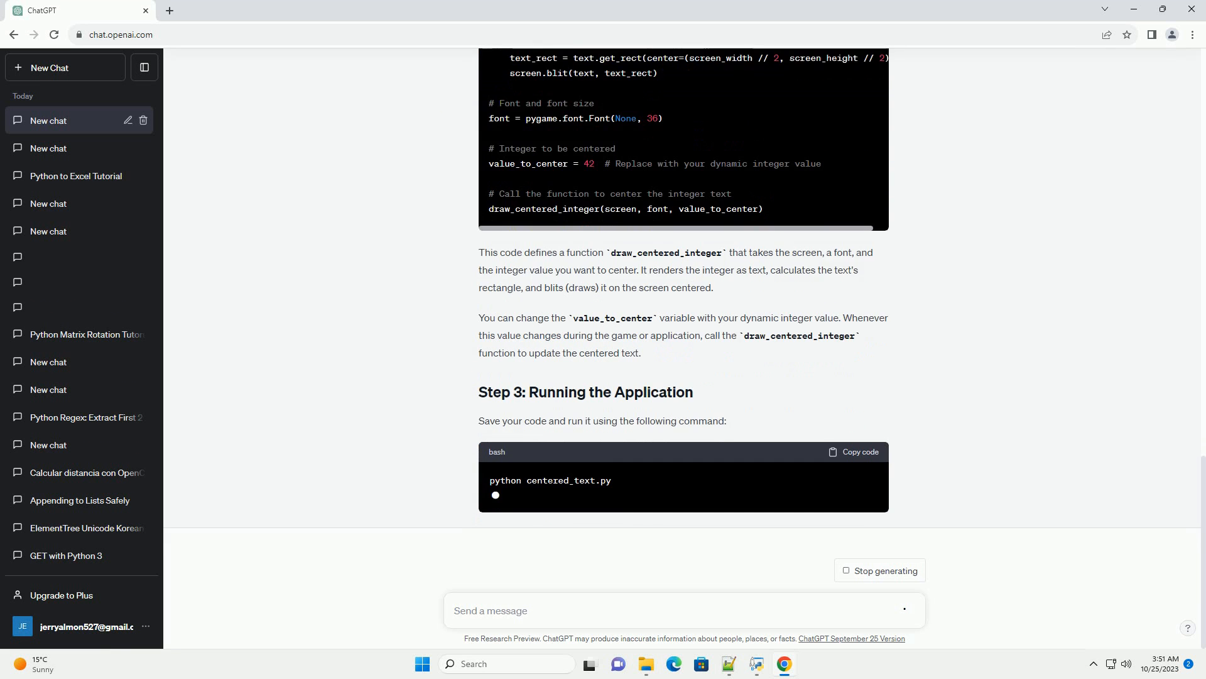